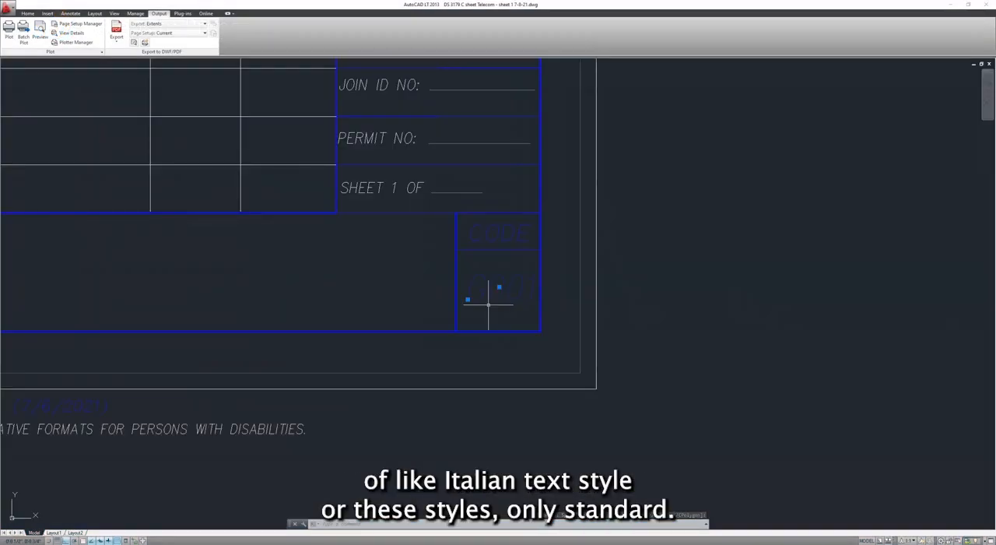
Add 'CODE' and sheet code 'C 001' text to the title block's code box
right_click(485, 304)
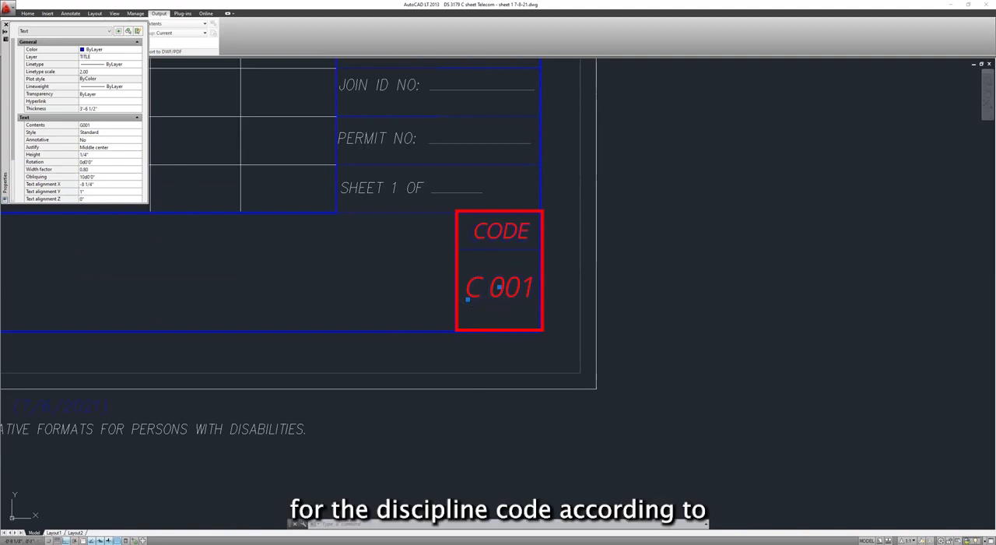
mouse_move(411, 302)
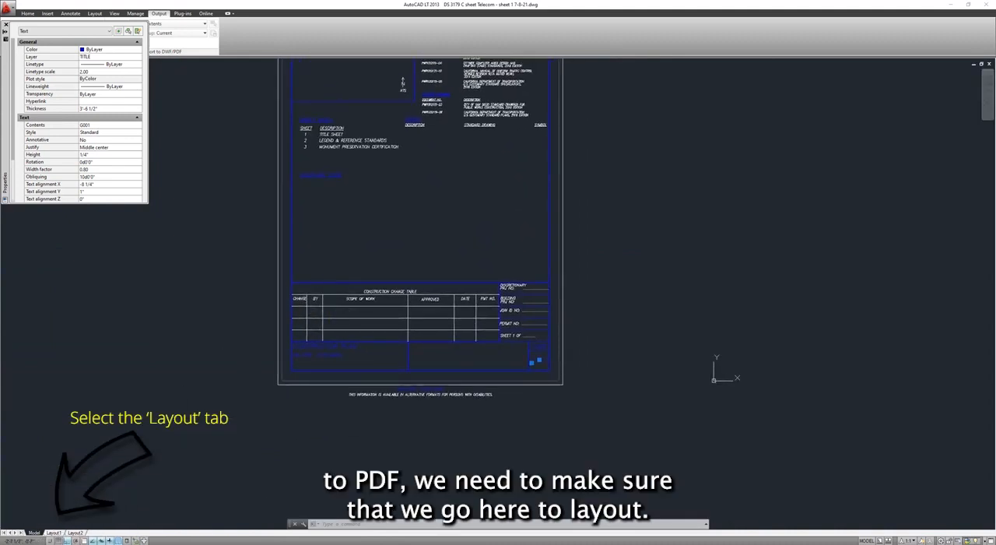
Switch to Layout1 and verify its page setup uses ANSI B 11 x 17 inch paper
left_click(52, 532)
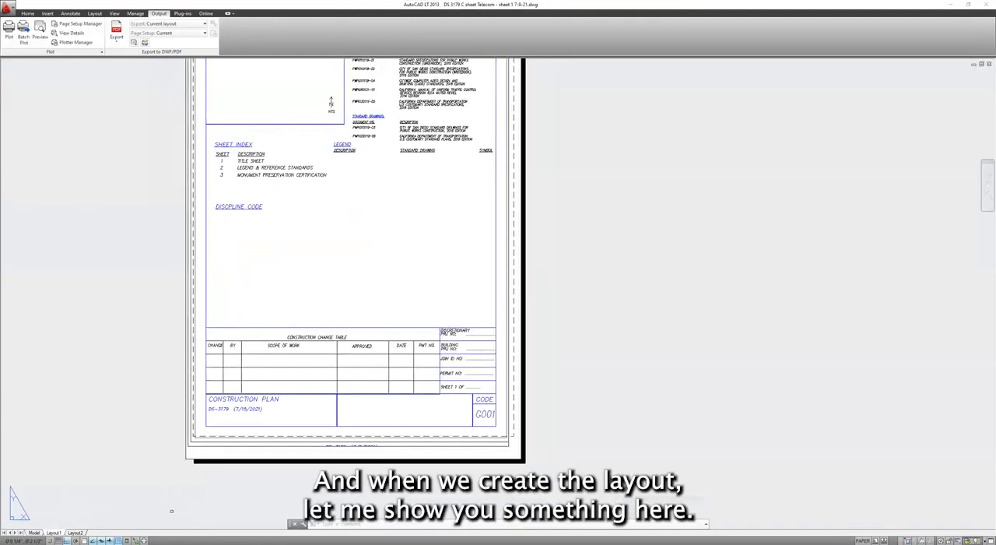
right_click(47, 532)
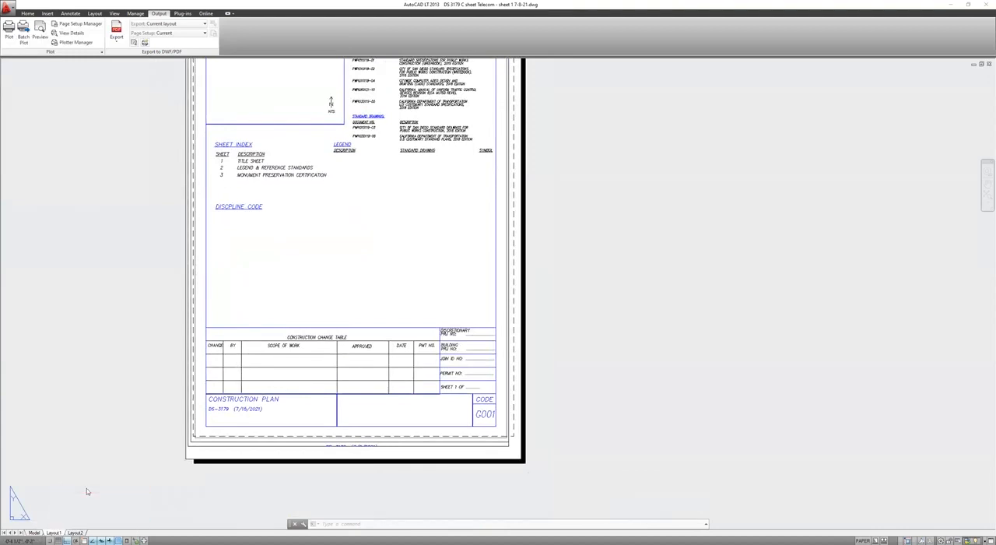
left_click(81, 23)
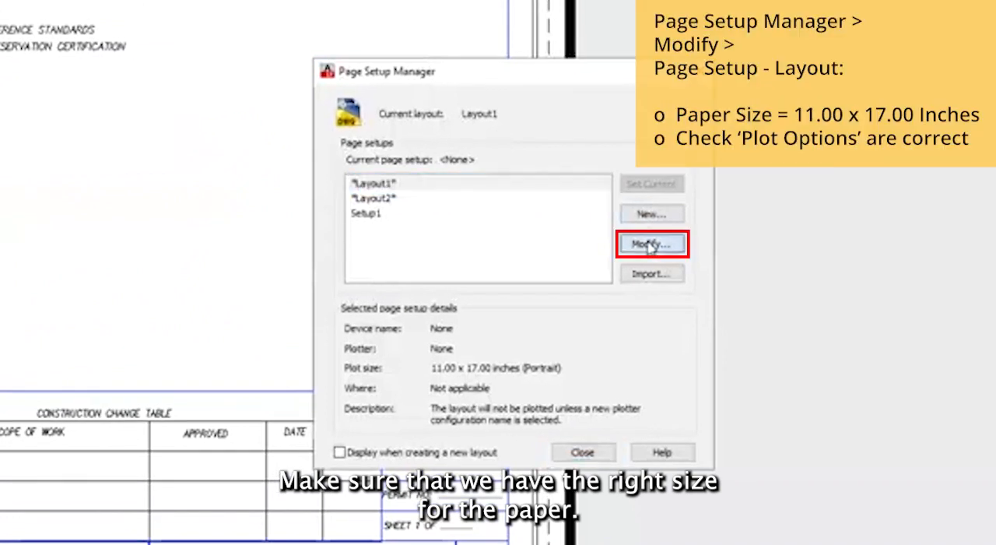
left_click(651, 242)
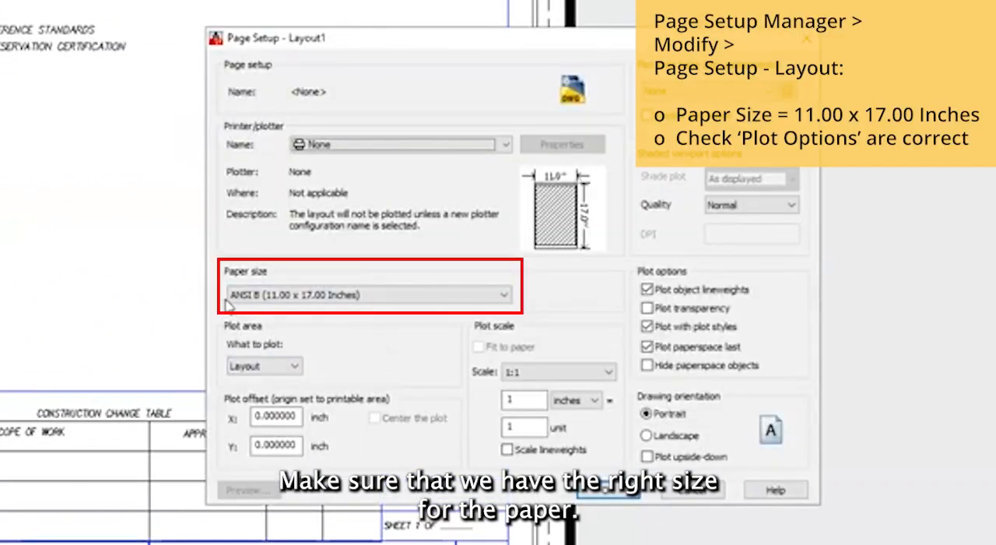
mouse_move(335, 323)
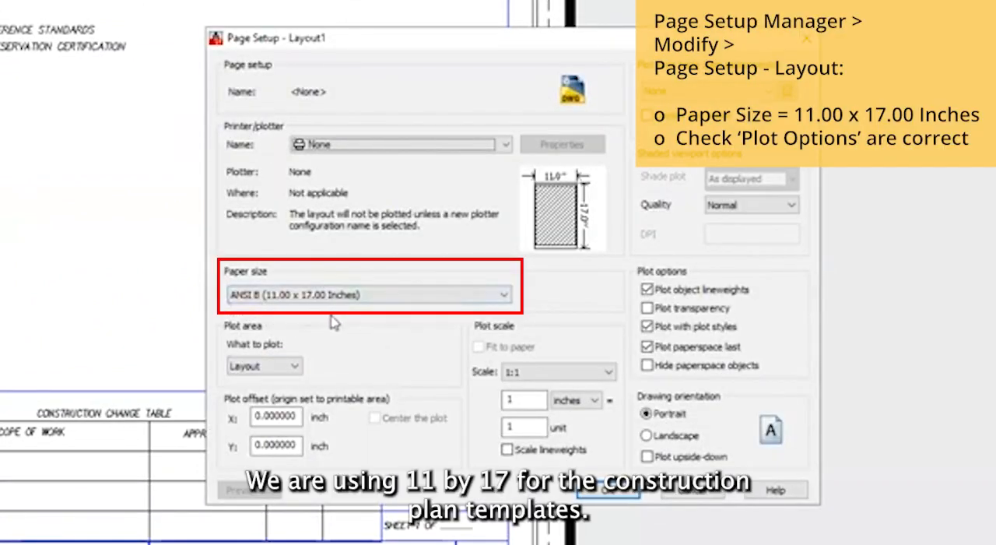
mouse_move(364, 323)
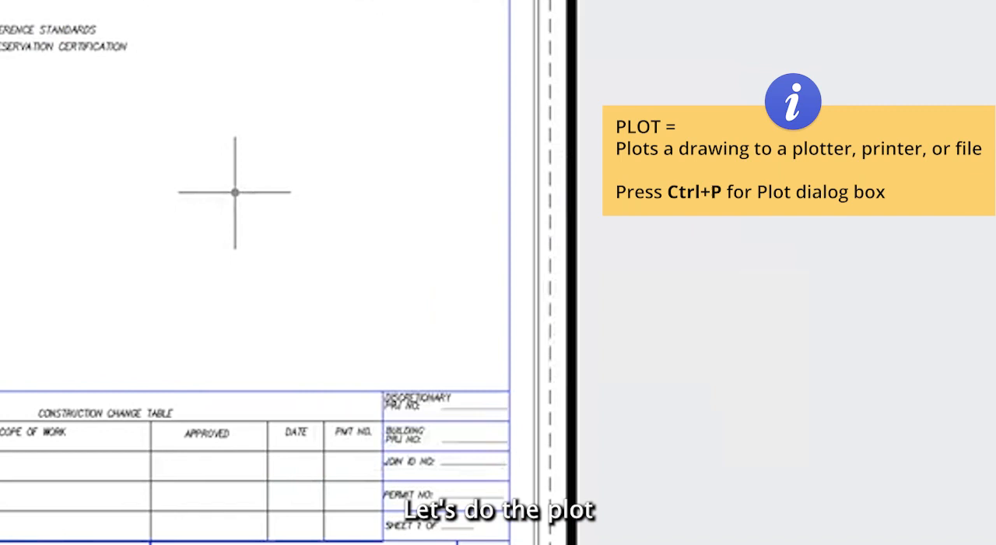
Preview a PLOT to Microsoft Print to PDF with Window area, centred and fit to paper
type("PLOT")
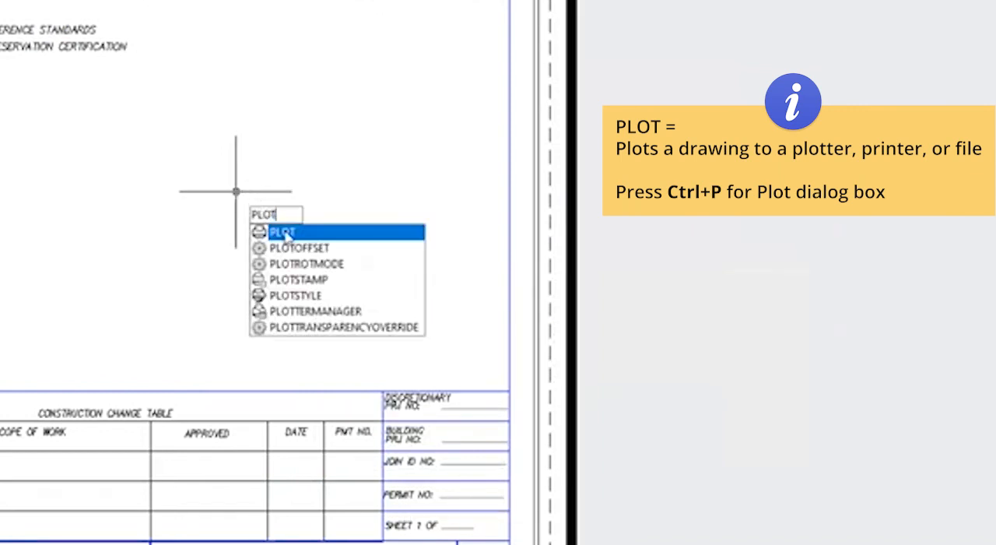
left_click(284, 232)
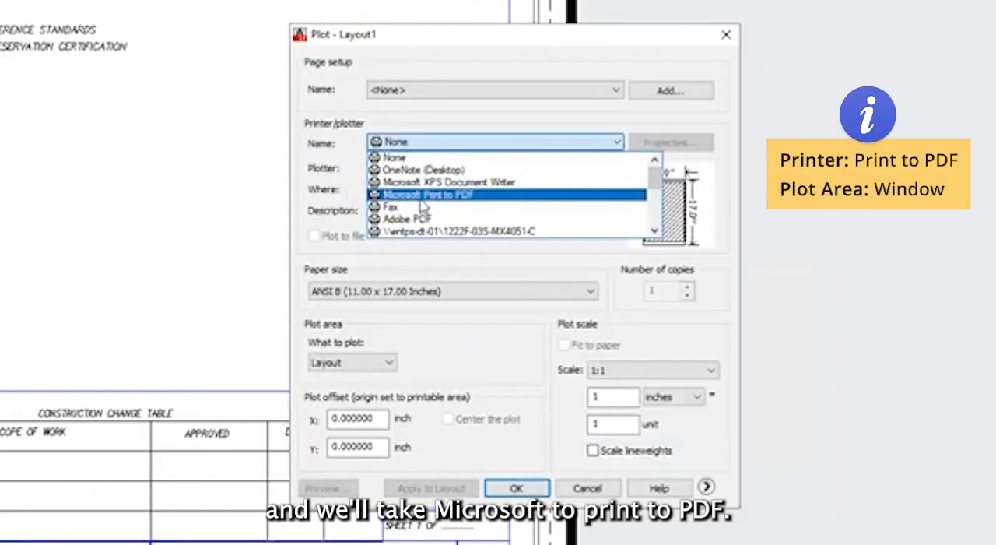
left_click(428, 193)
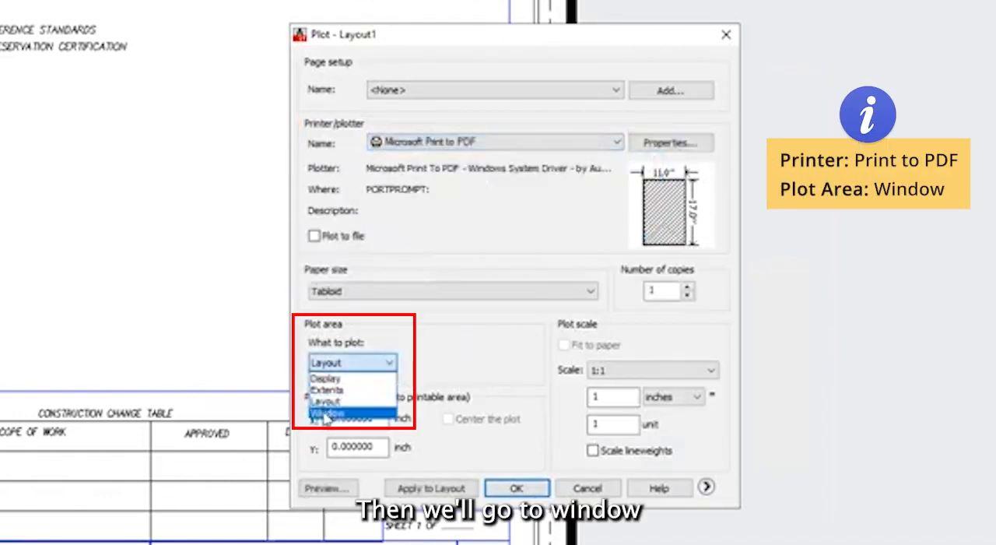
left_click(330, 411)
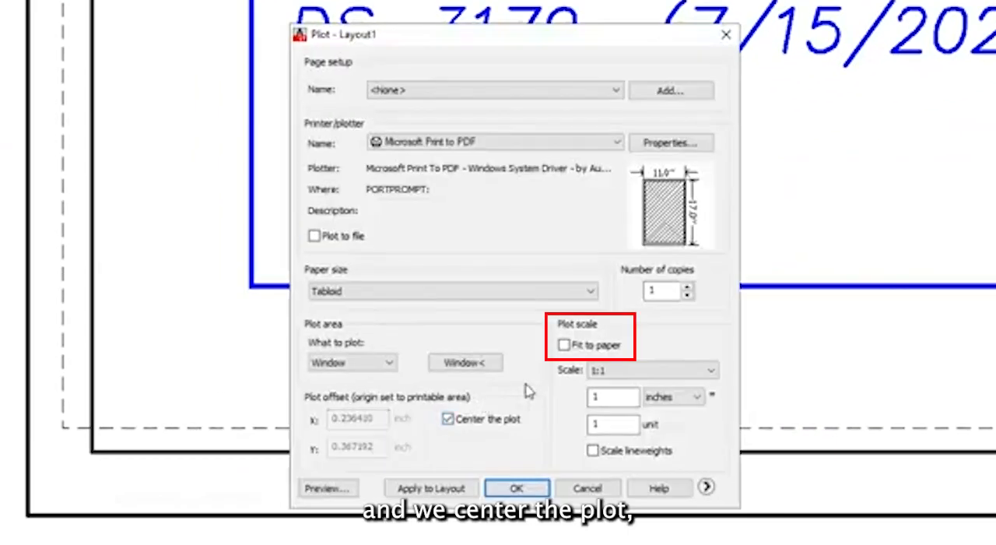
left_click(563, 346)
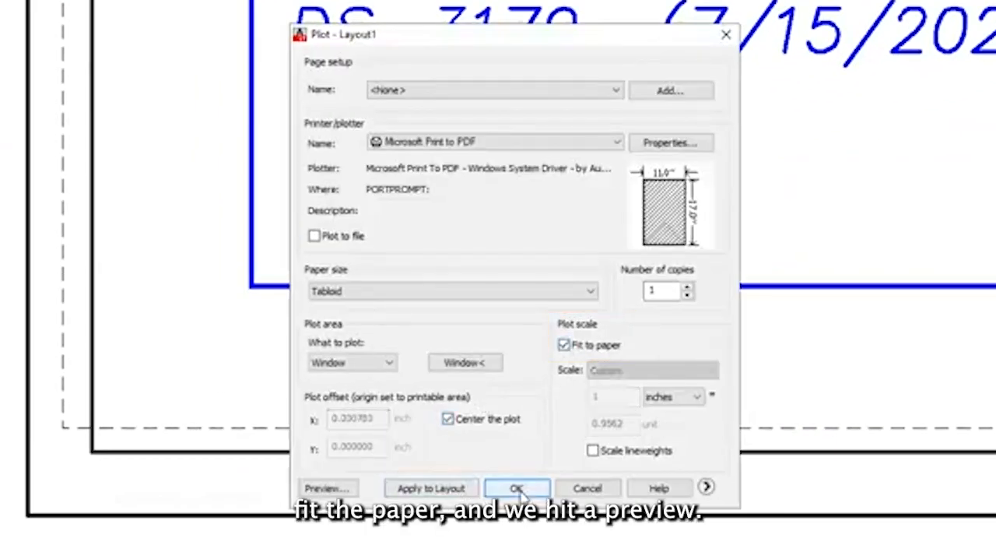
left_click(327, 489)
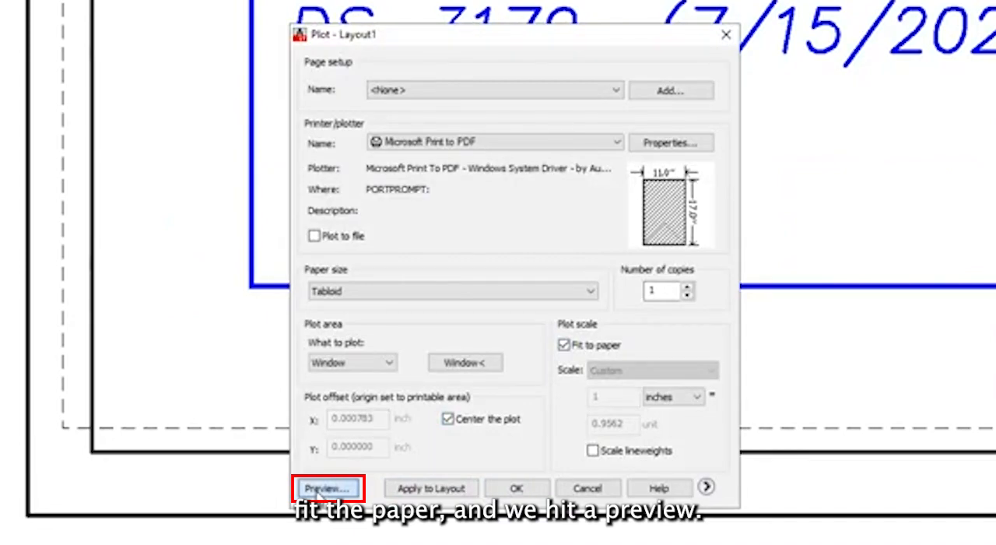
left_click(327, 489)
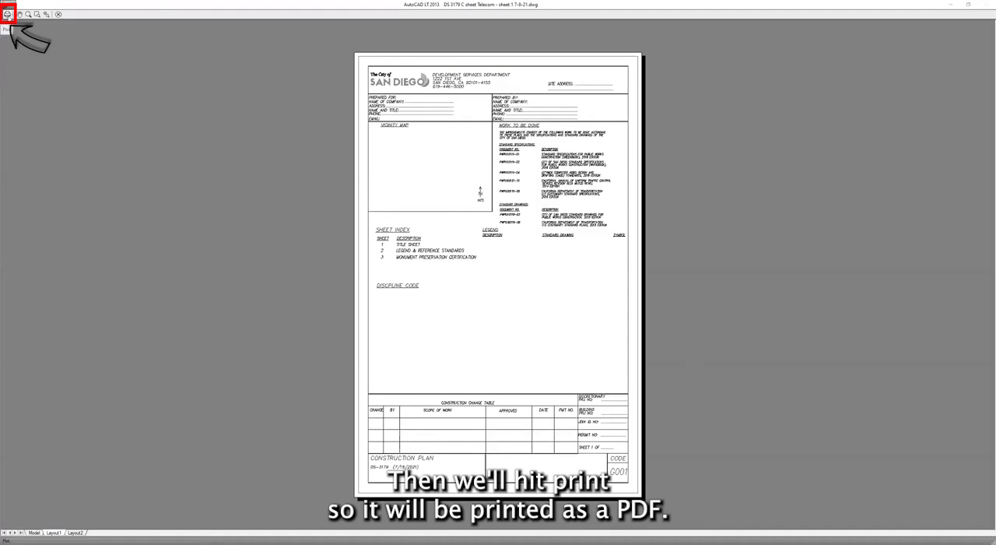
Plot the previewed sheet, then set up Acrobat printing to Microsoft Print to PDF
left_click(9, 28)
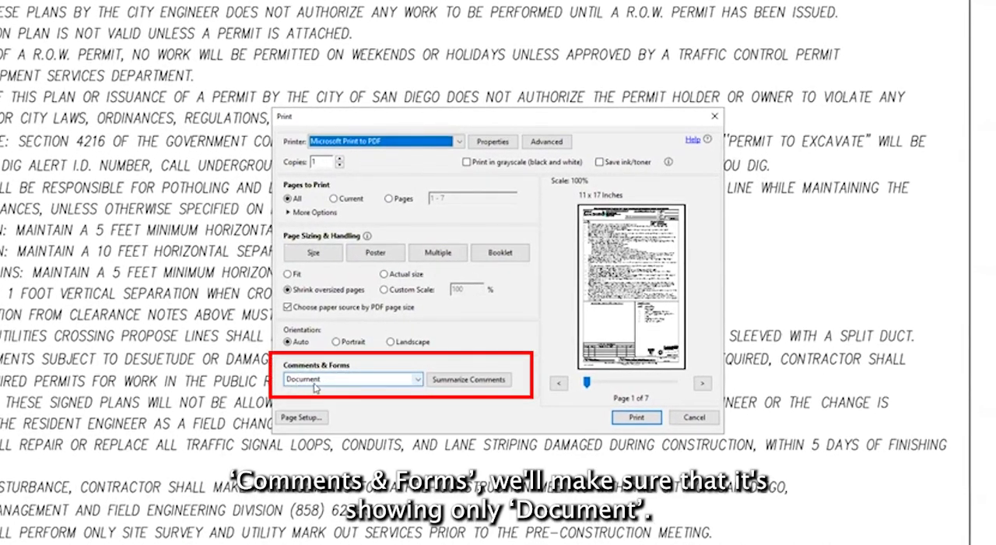
Print with Comments & Forms set to Document and save, replacing the existing PDF
left_click(352, 380)
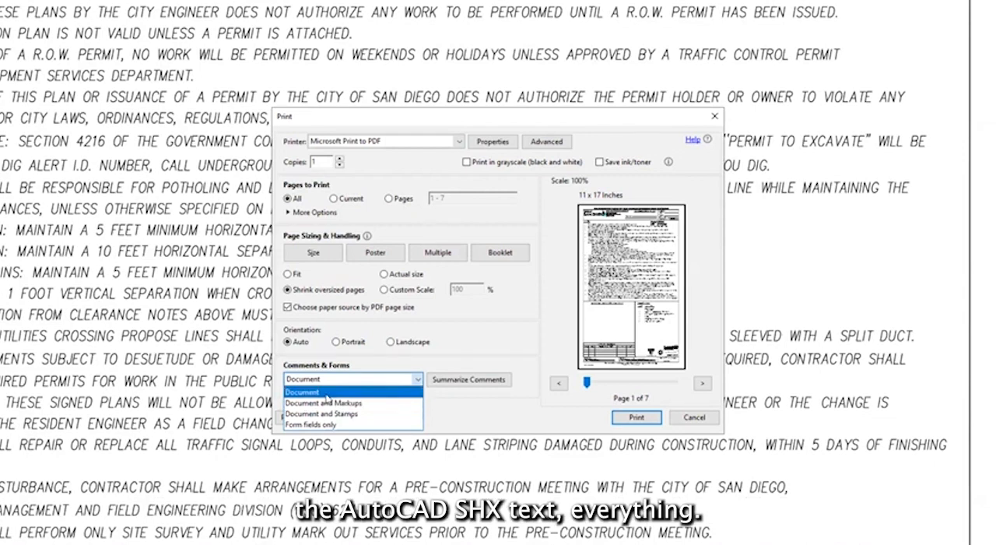
left_click(302, 391)
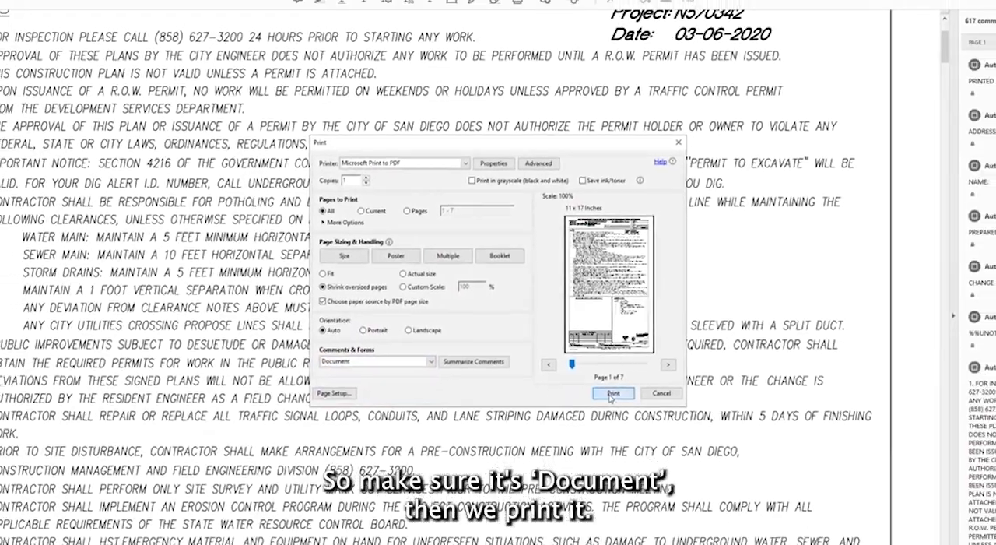
left_click(614, 393)
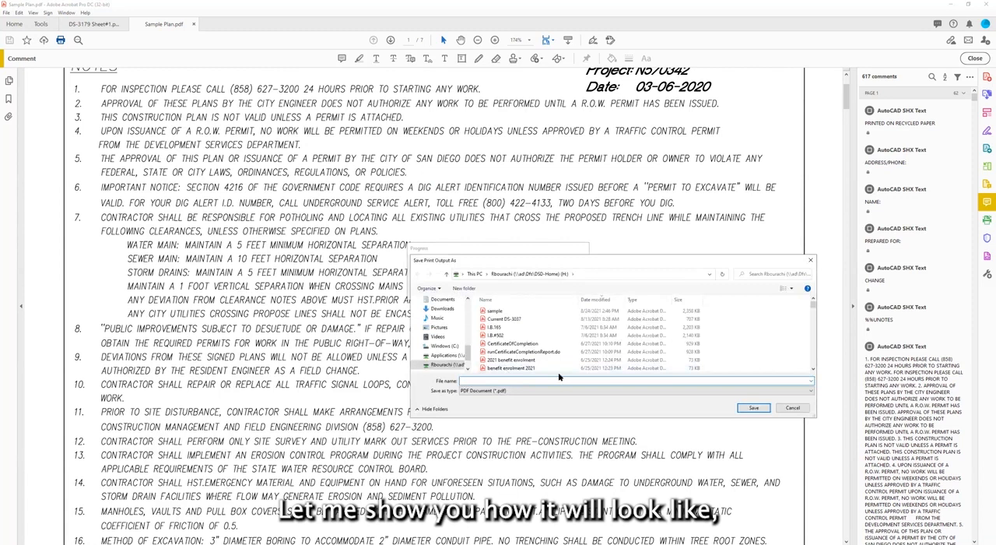
left_click(754, 407)
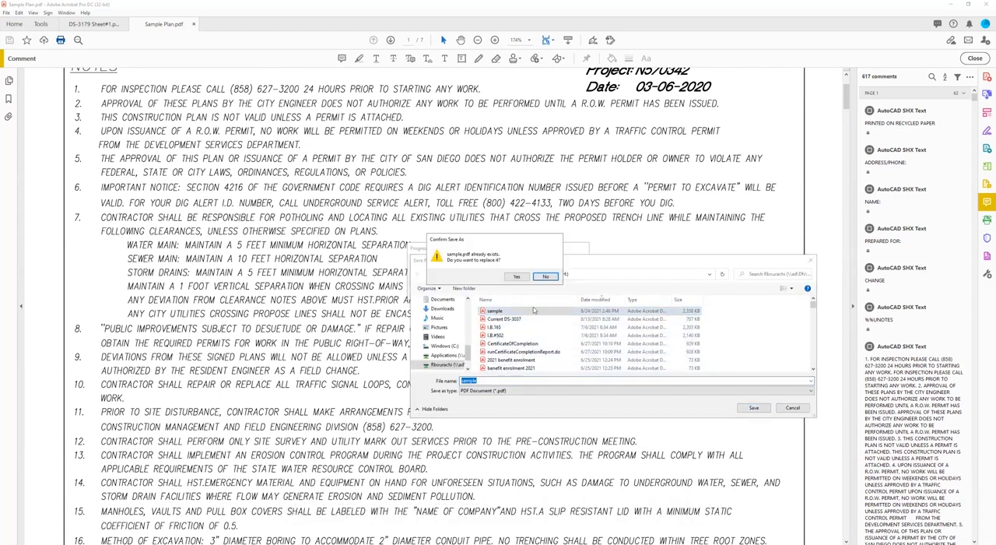
left_click(517, 277)
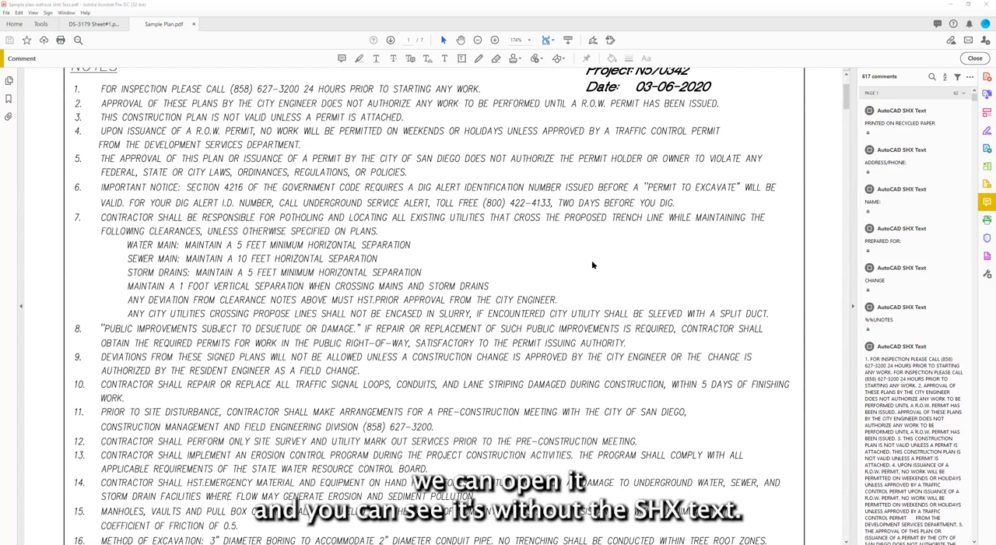
Open the new PDF and confirm its comments list is empty, with no SHX text
left_click(234, 23)
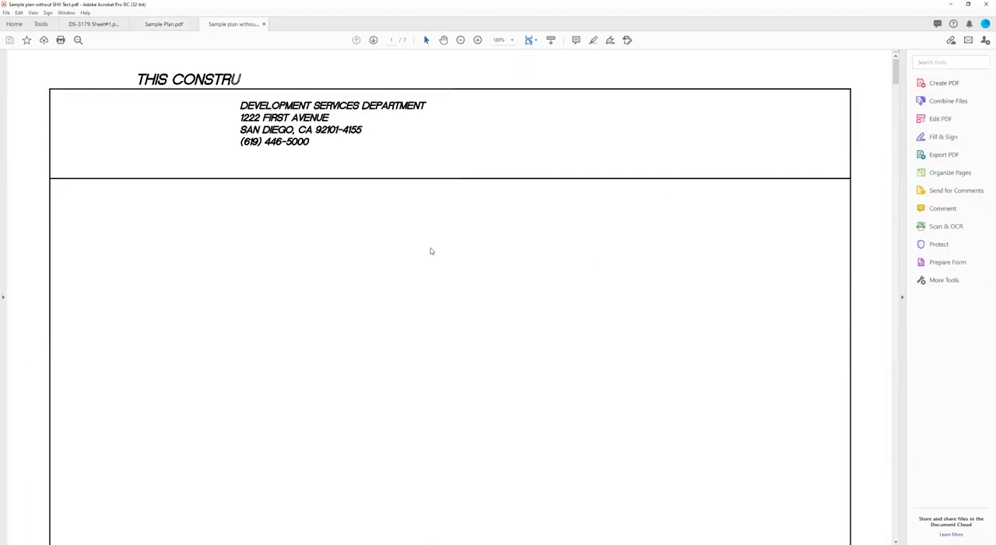
scroll("down", 3)
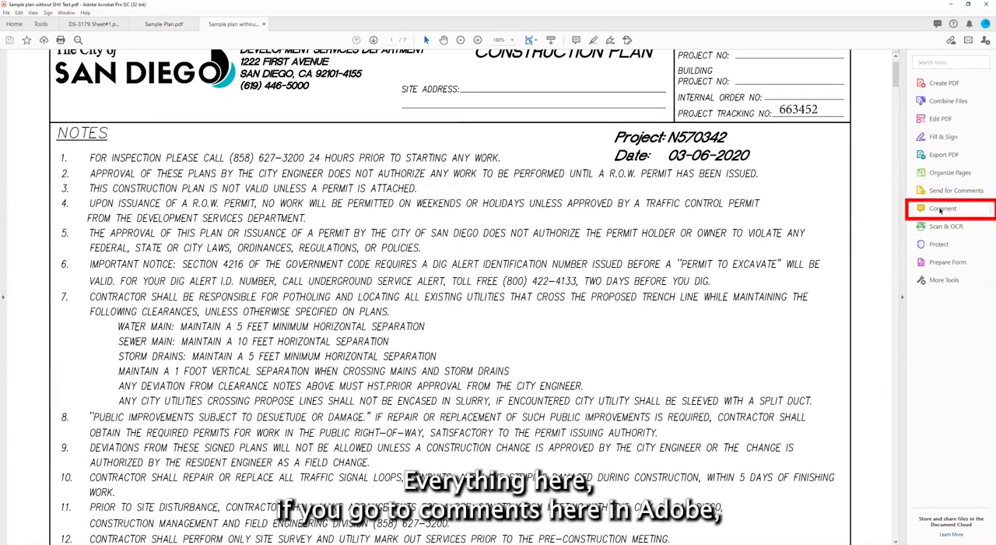
left_click(943, 208)
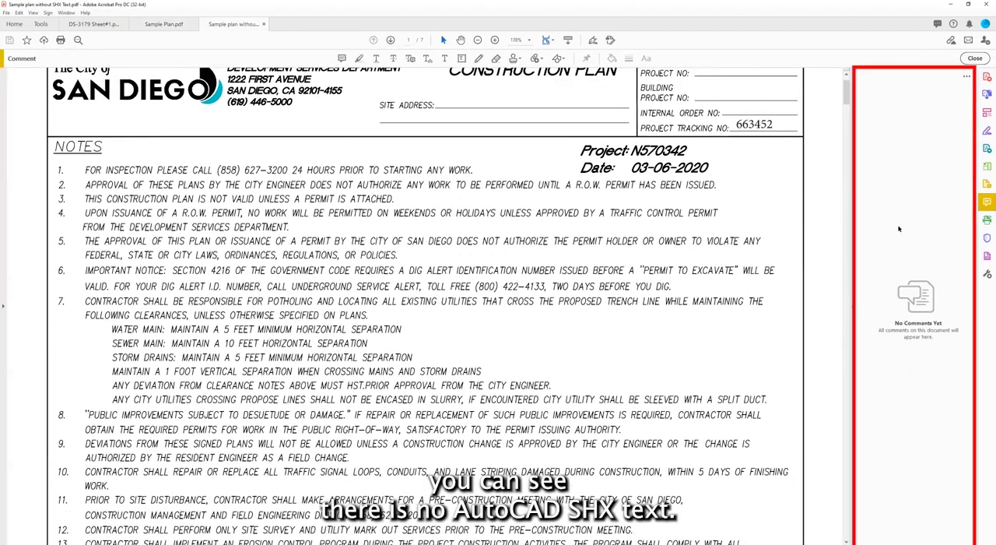
mouse_move(545, 260)
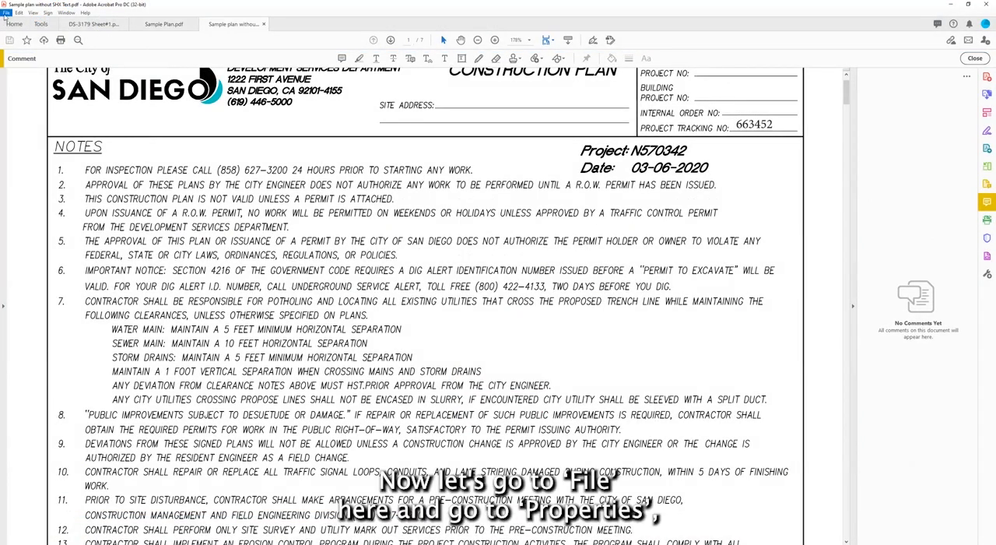
left_click(7, 13)
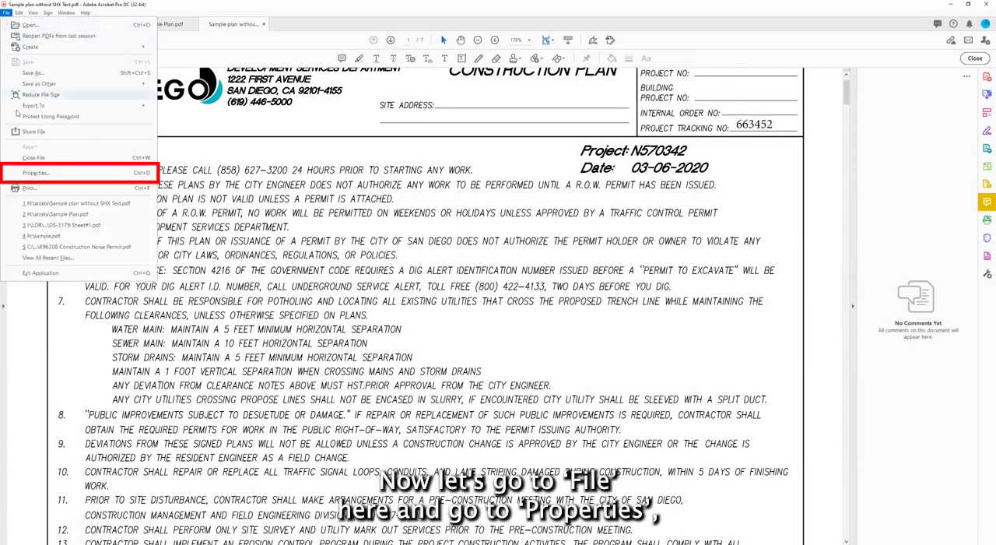